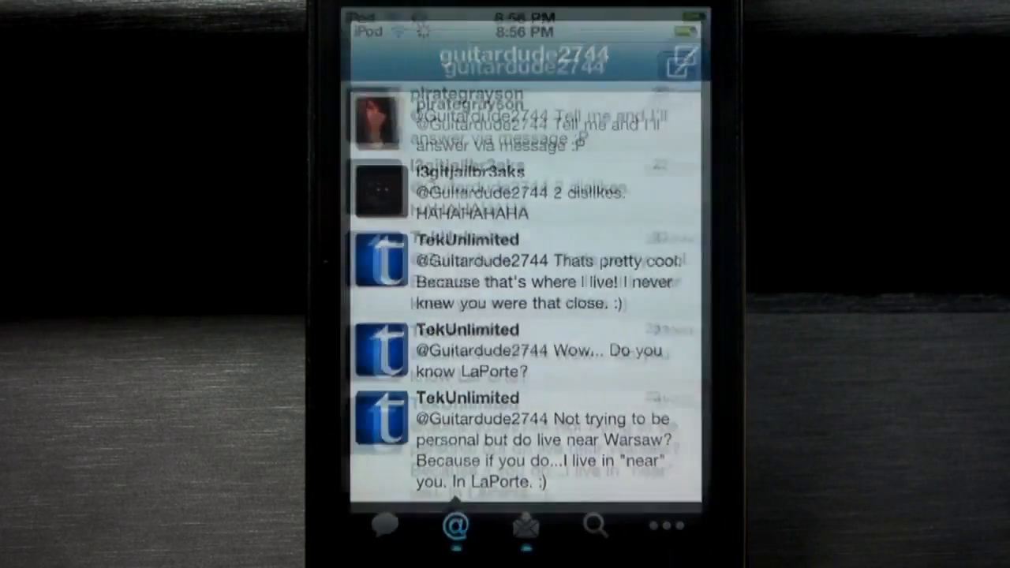
{"action": "key", "text": "home"}
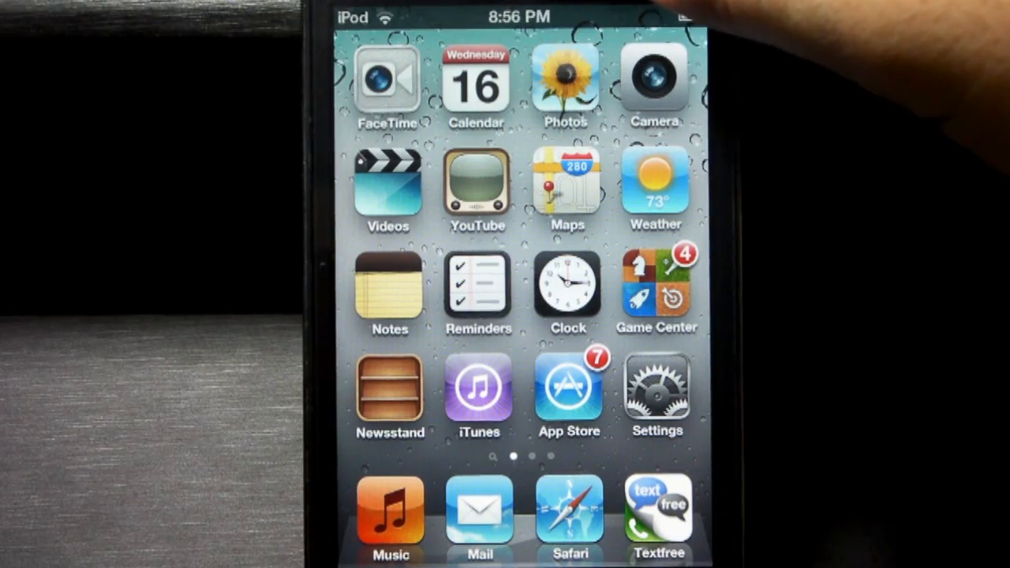
{"action": "left_click", "coordinate": [682, 12]}
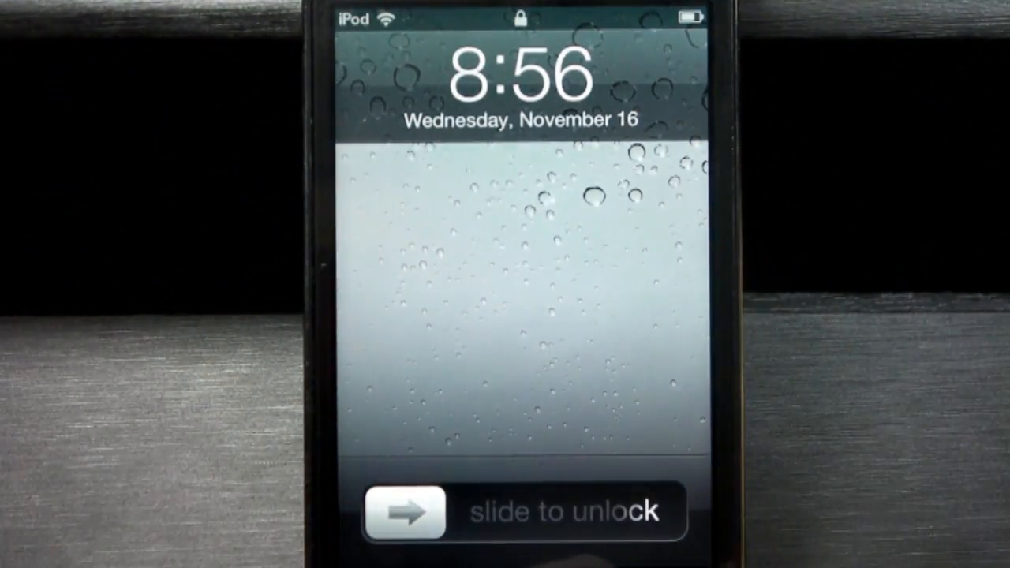
{"action": "left_click_drag", "start_coordinate": [402, 510], "coordinate": [670, 510]}
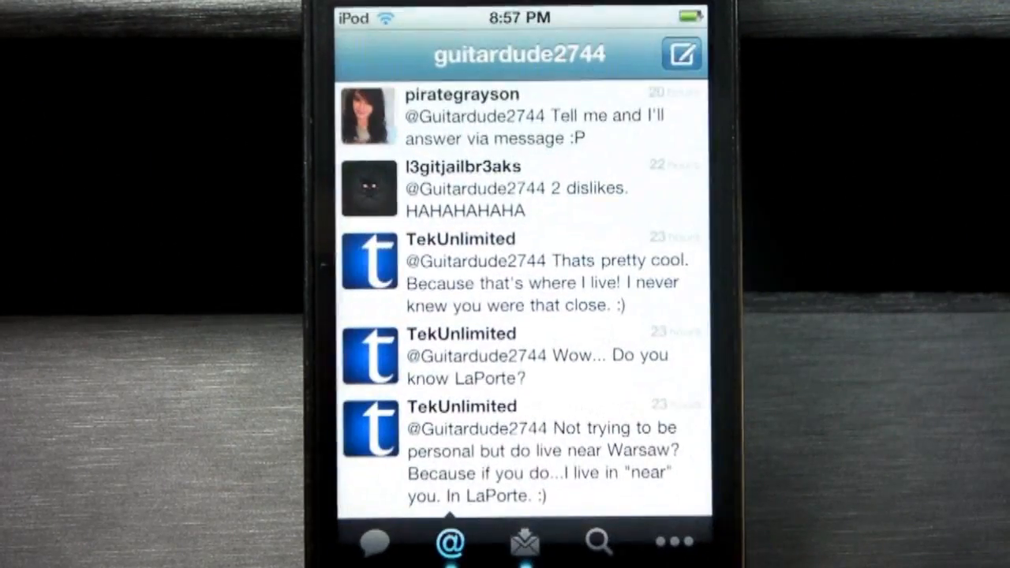